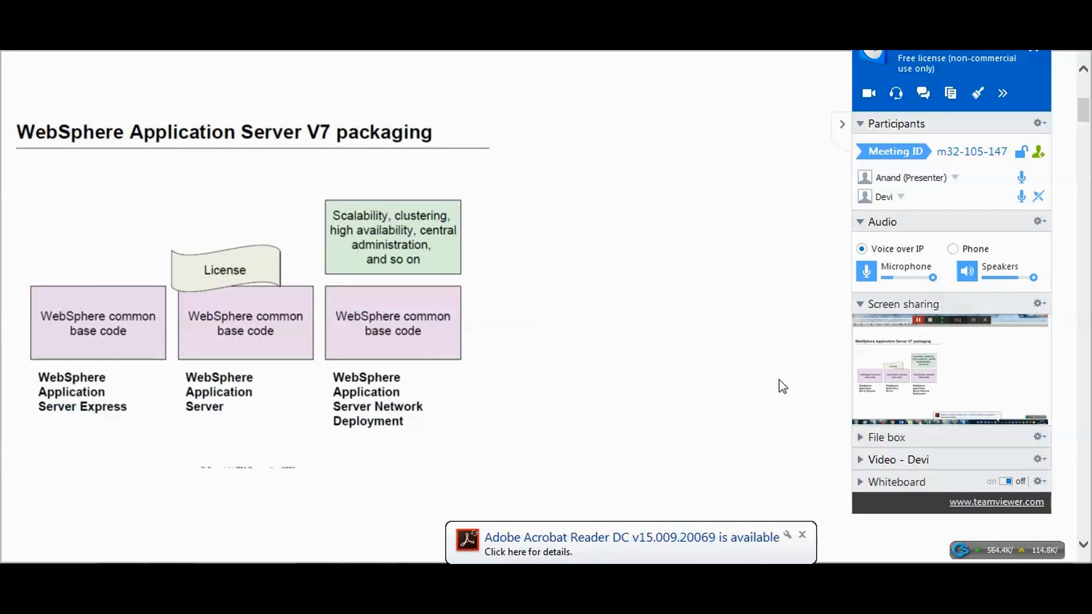
- Scroll the shared deck past the packaging and software requirements slides to the runtime (10 of 10) slide
scroll(down, 3)
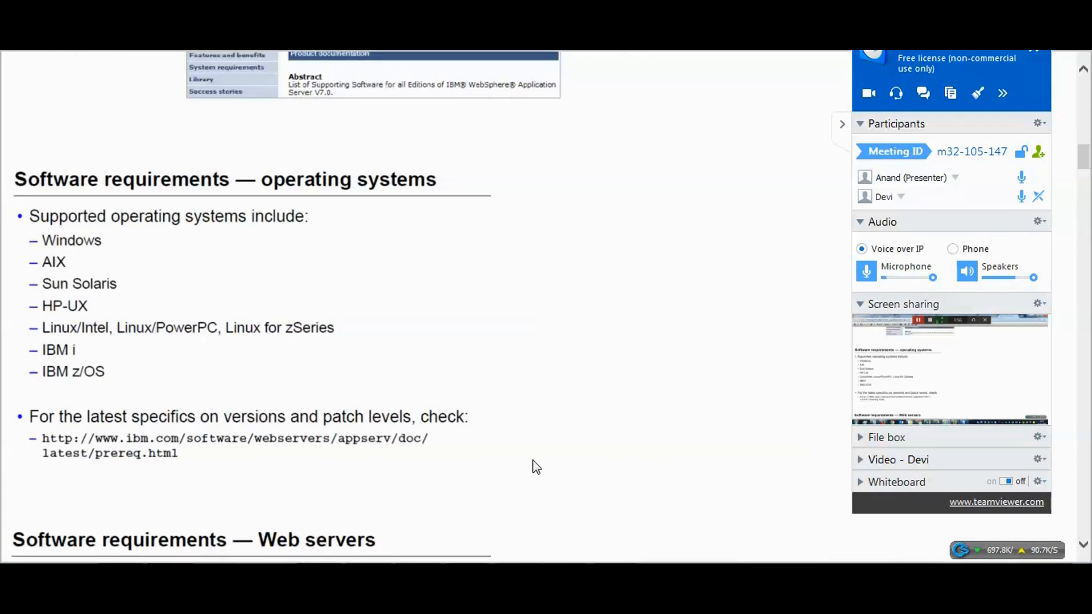
scroll(down, 3)
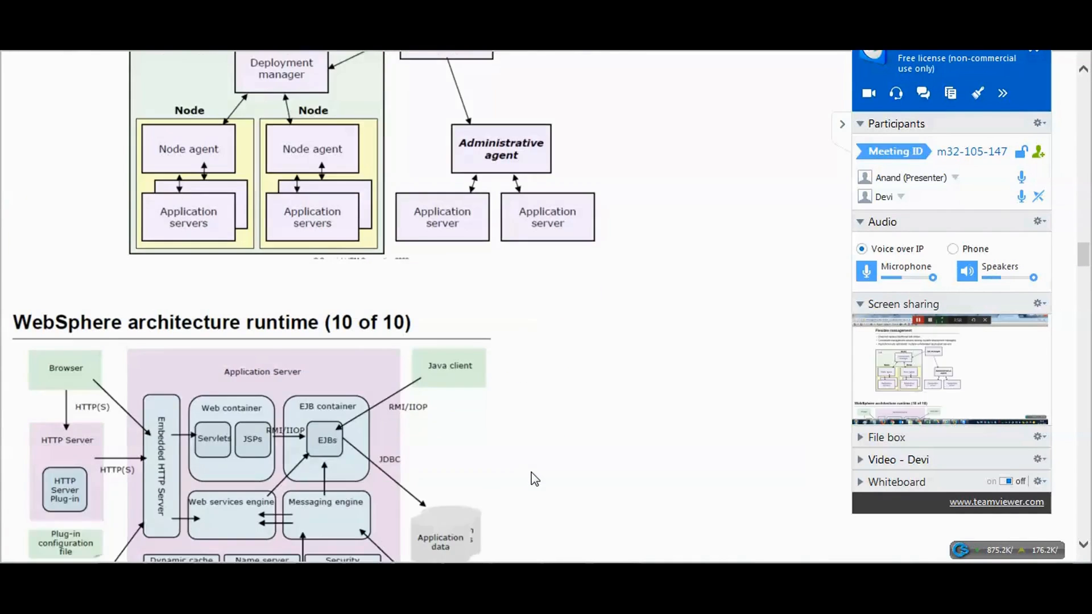
scroll(down, 3)
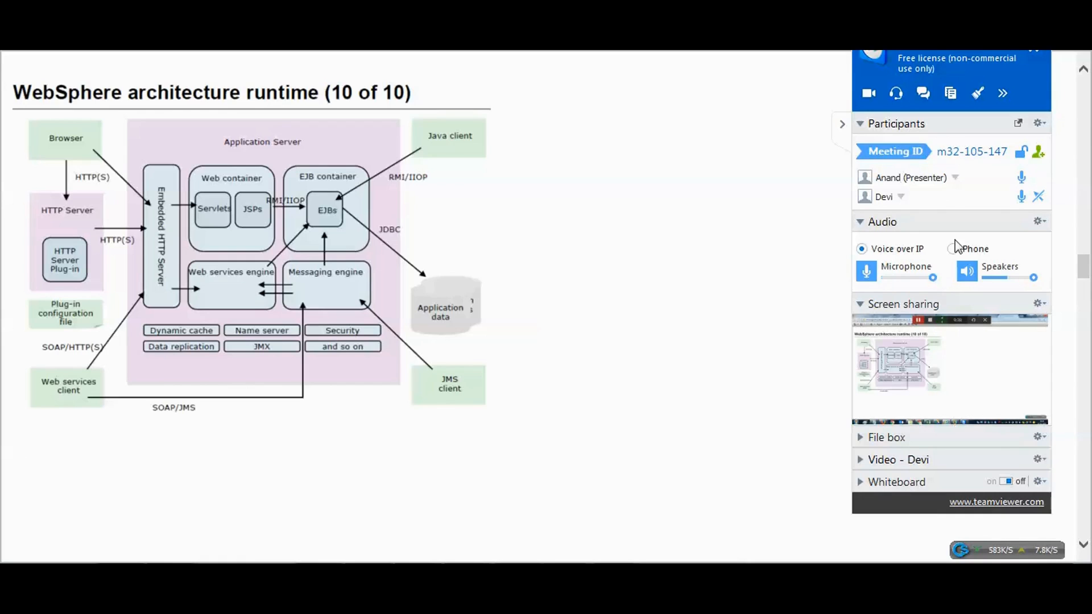
- Draw a large cyan X across the upper right-hand server box on the runtime slide
click(995, 480)
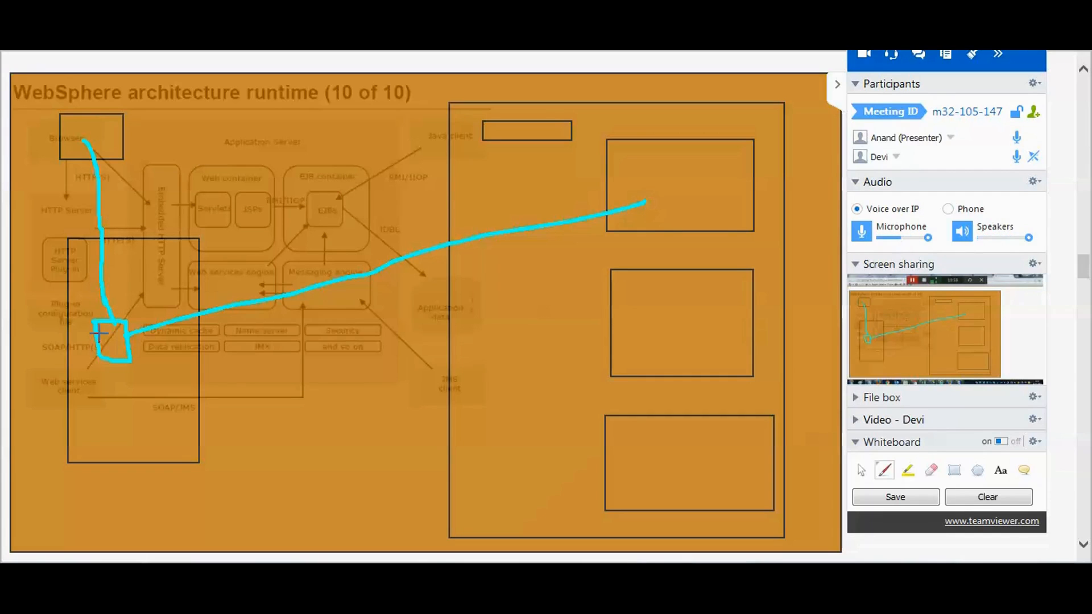
mouse_move(542, 221)
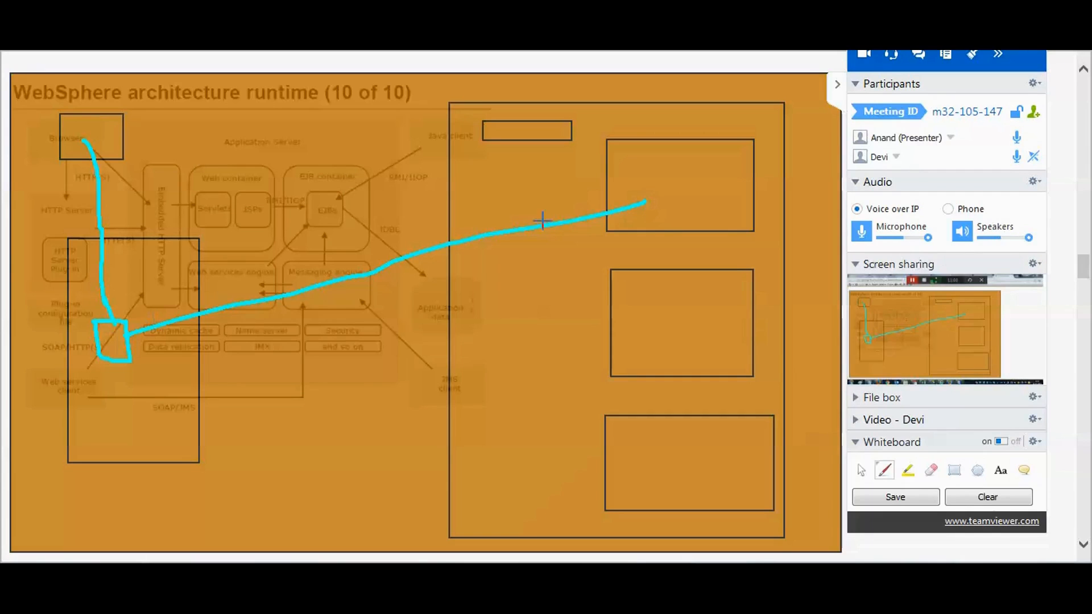
mouse_move(414, 96)
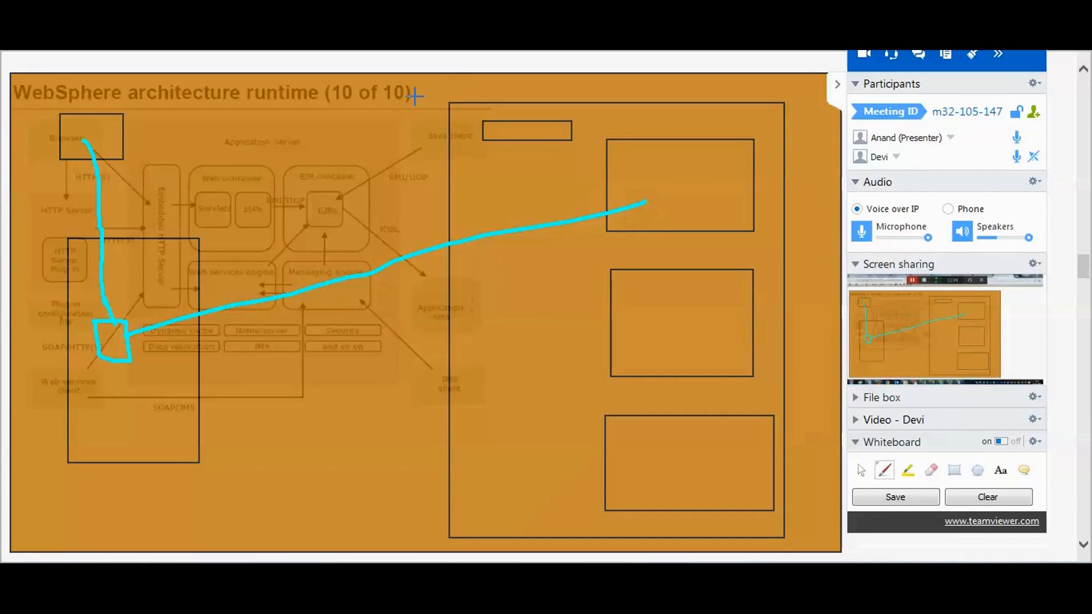
mouse_move(266, 506)
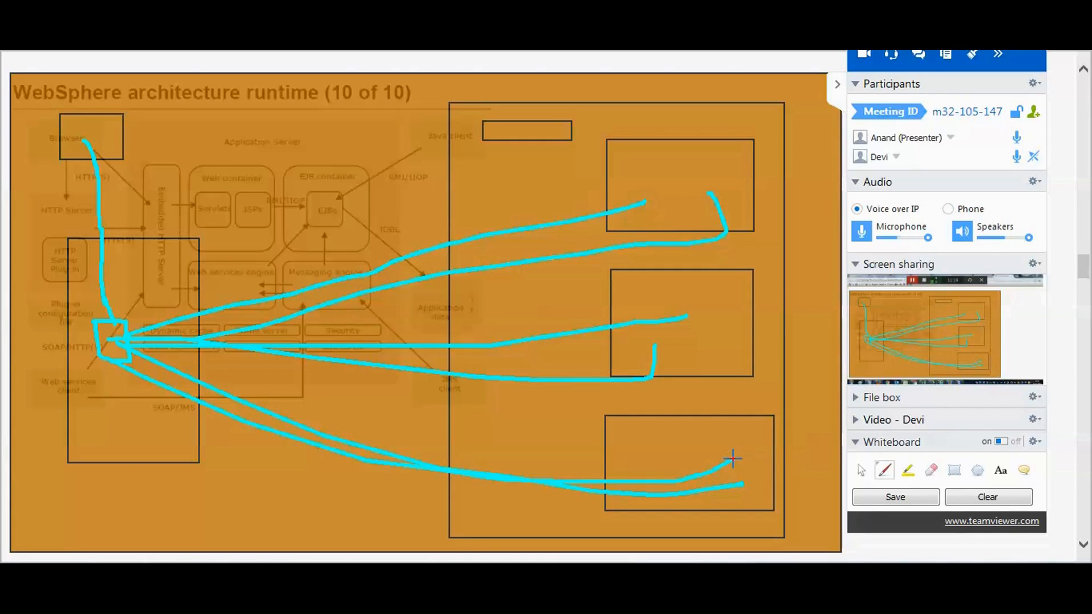
mouse_move(701, 412)
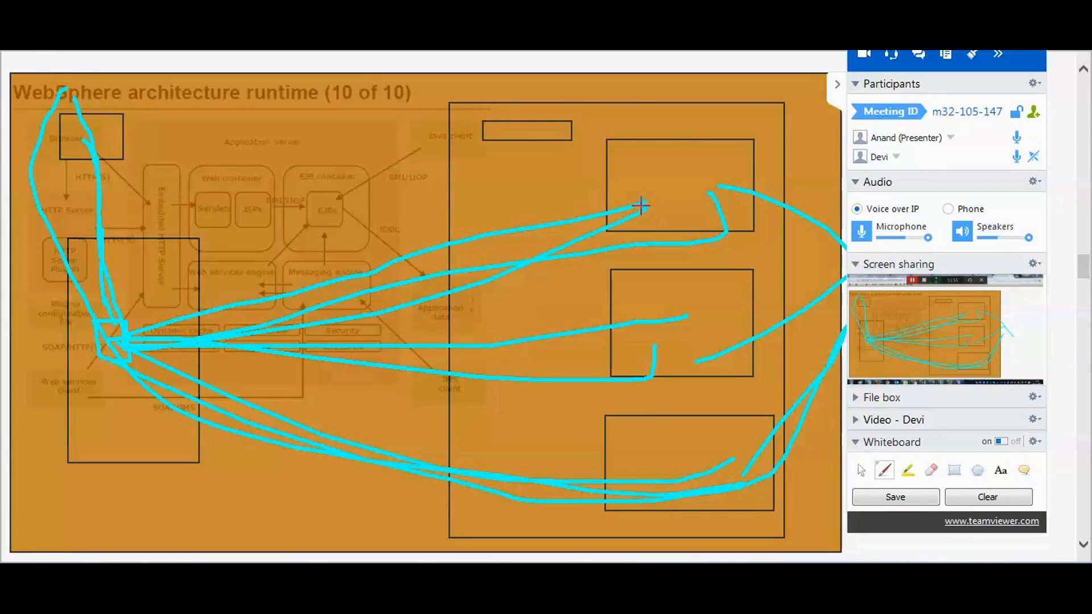
mouse_move(512, 143)
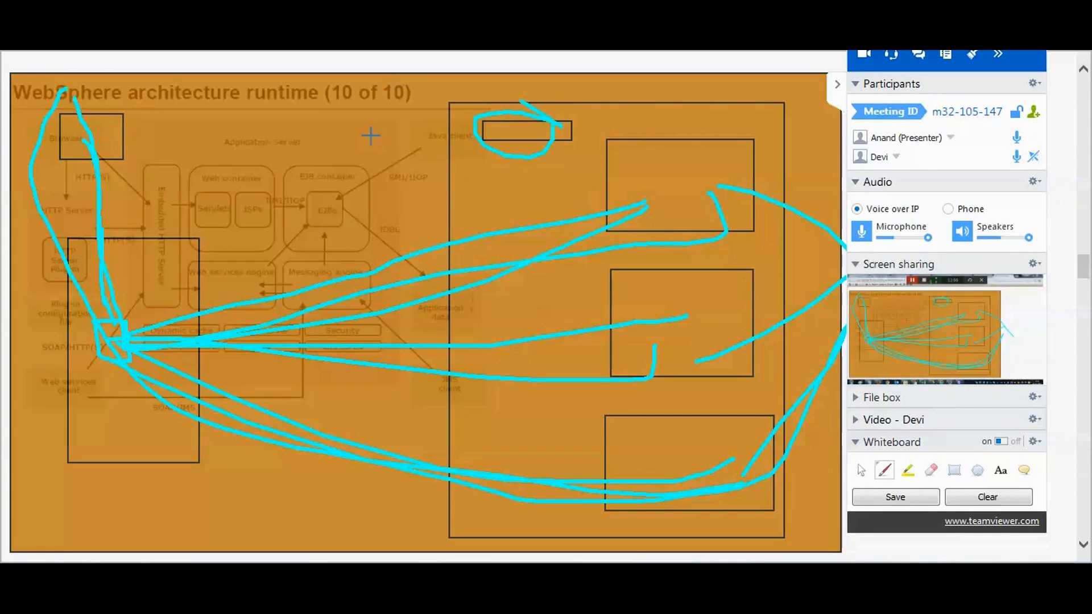
mouse_move(615, 199)
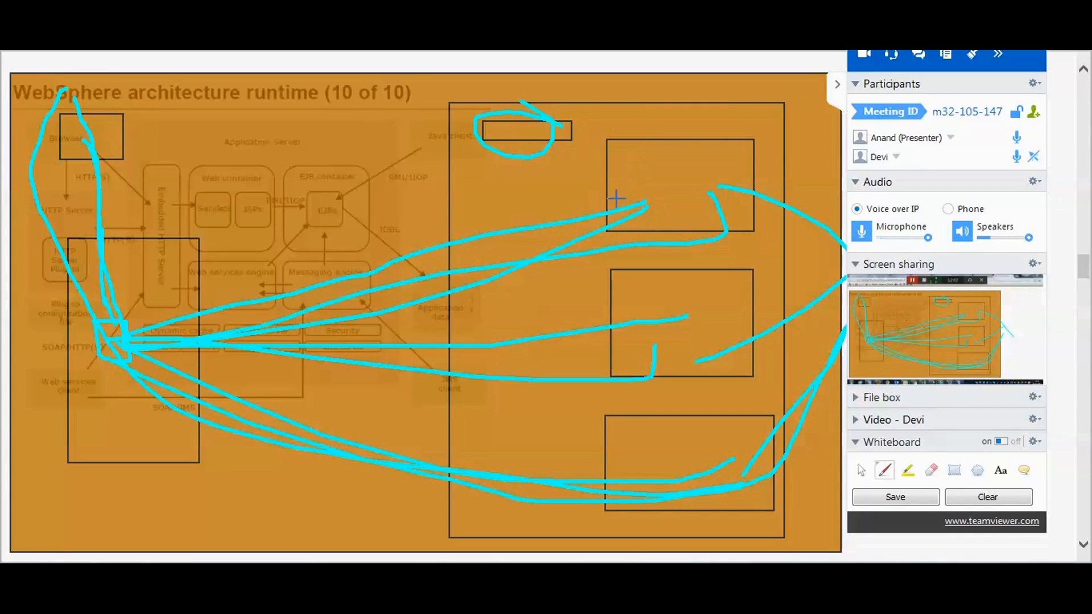
mouse_move(621, 137)
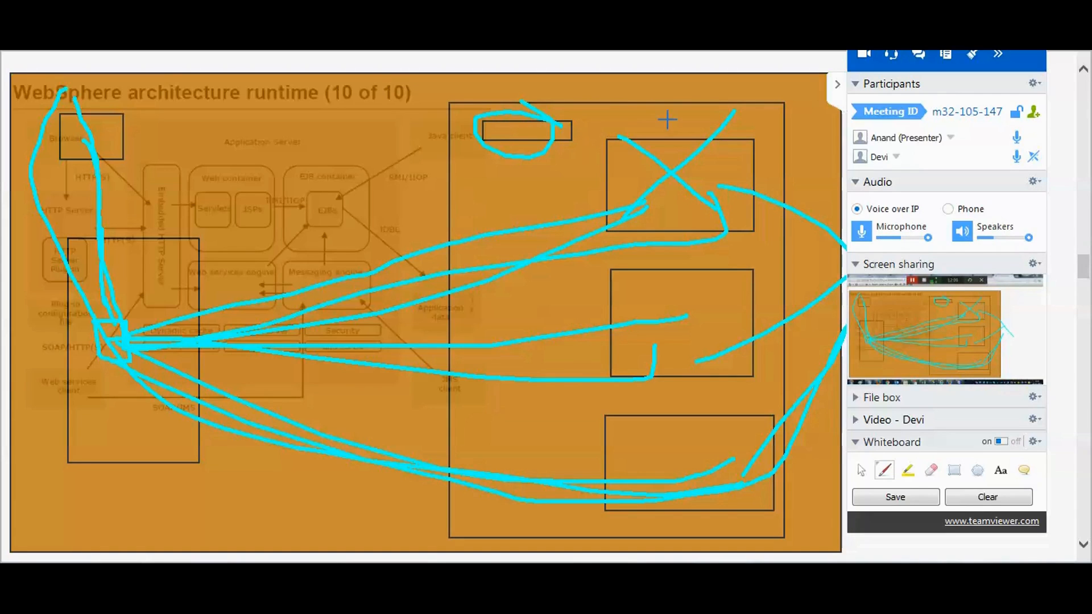
mouse_move(70, 314)
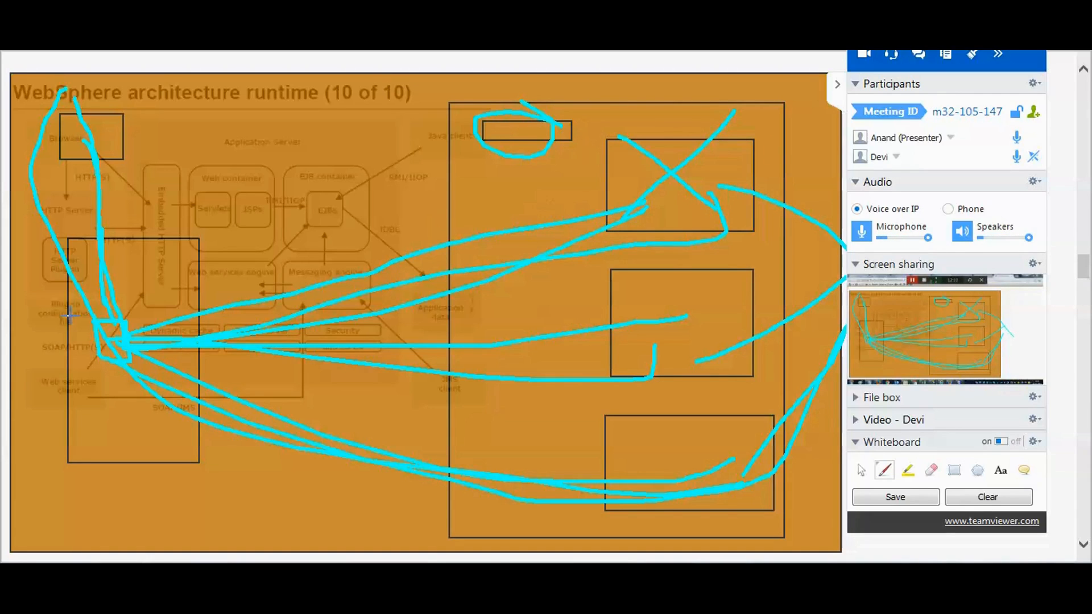
mouse_move(788, 184)
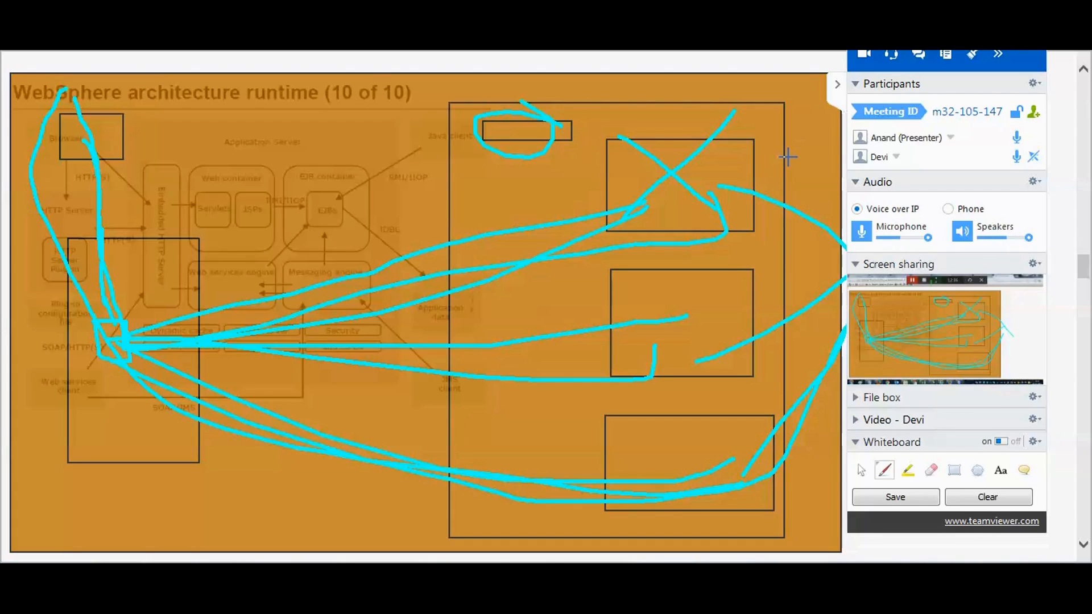
mouse_move(658, 186)
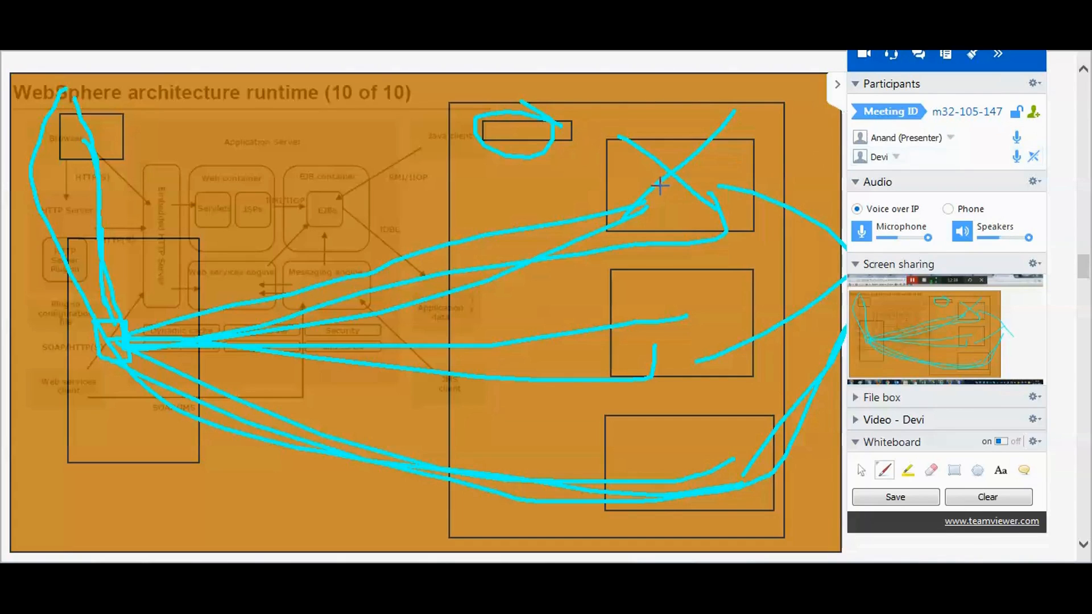
mouse_move(539, 133)
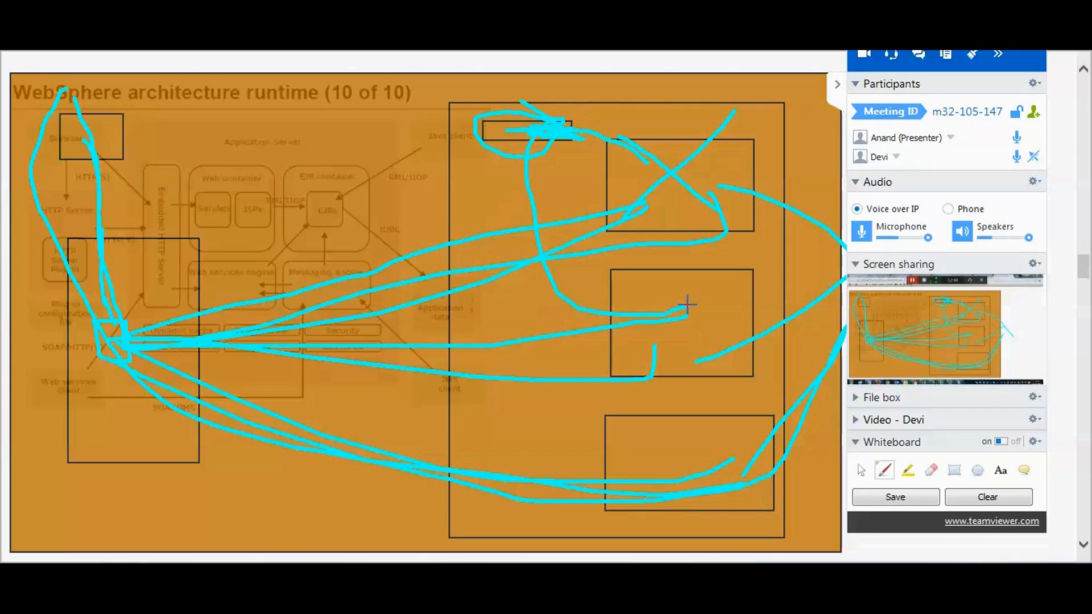
mouse_move(722, 313)
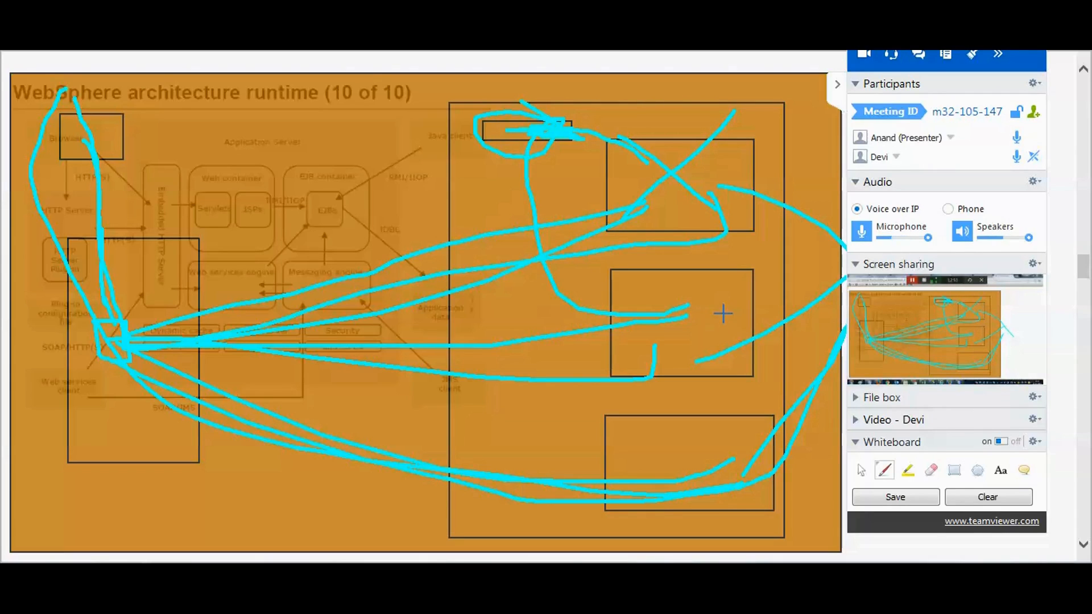